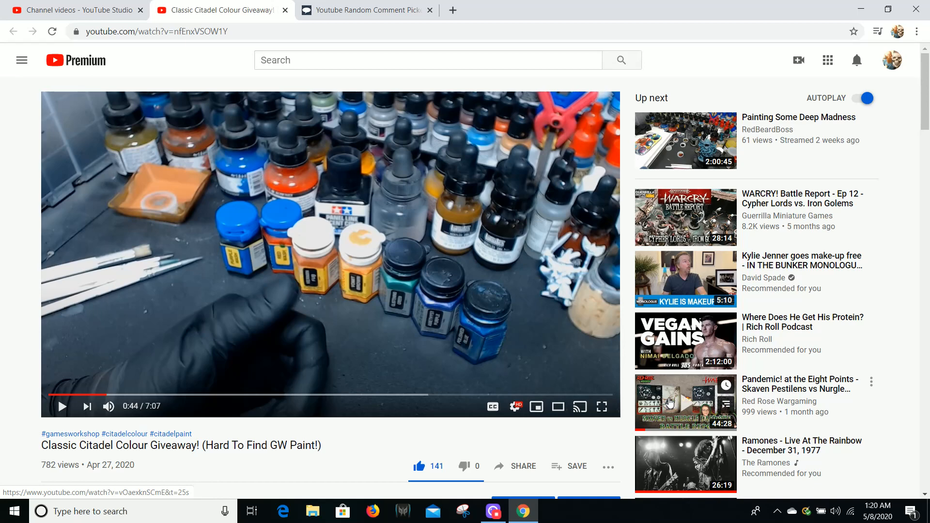
mouse_move(557, 381)
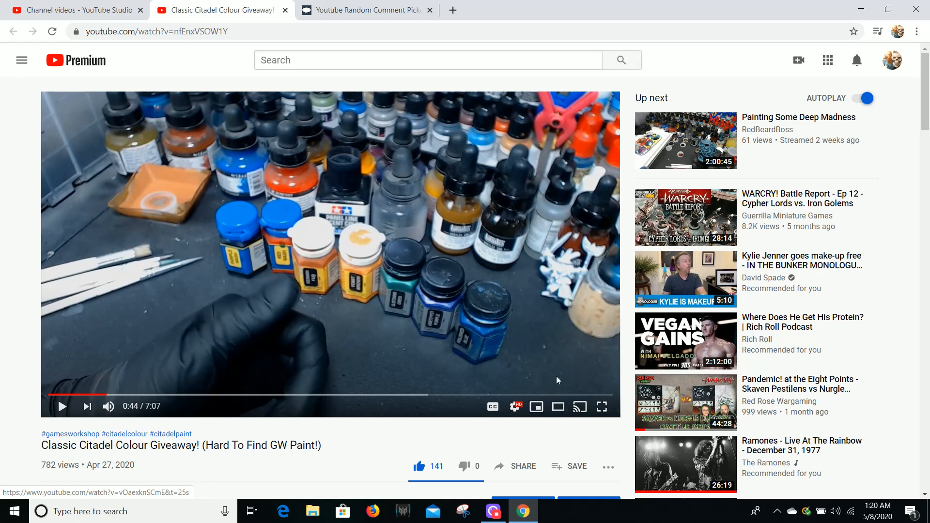
mouse_move(541, 363)
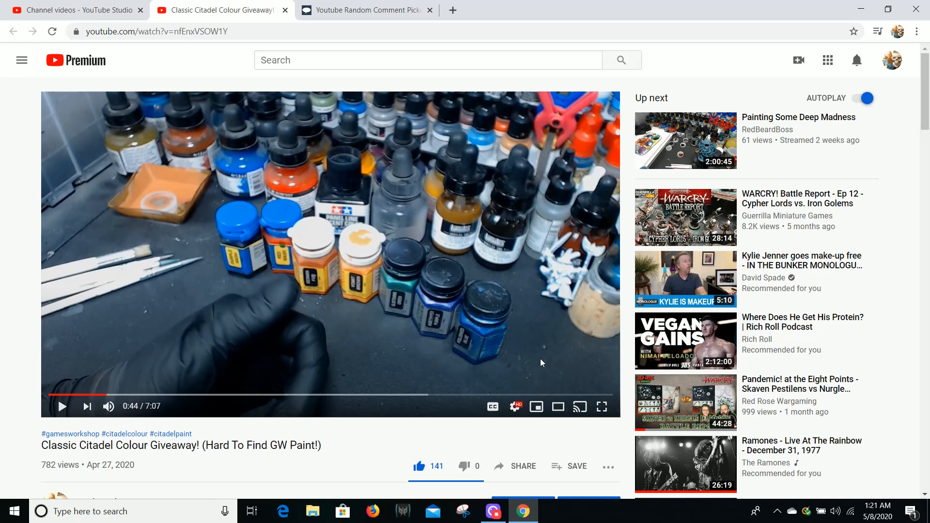
mouse_move(340, 317)
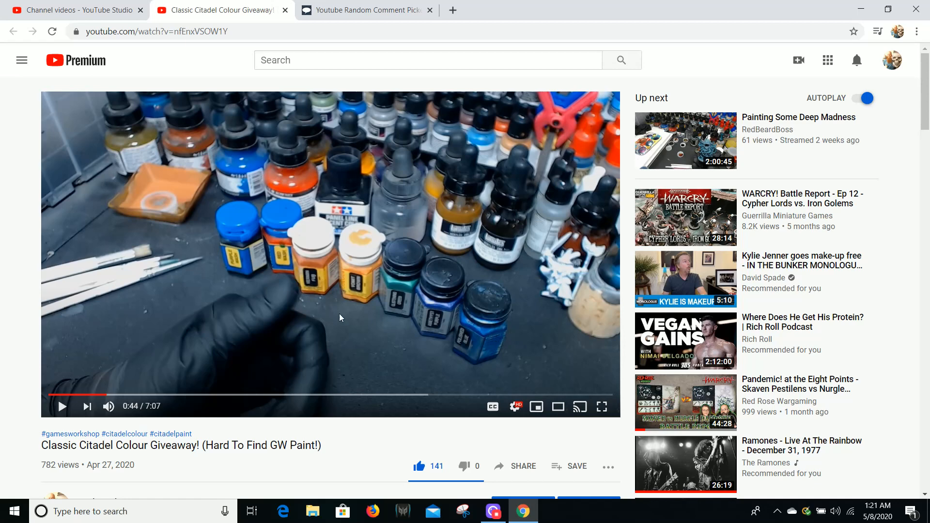
mouse_move(282, 266)
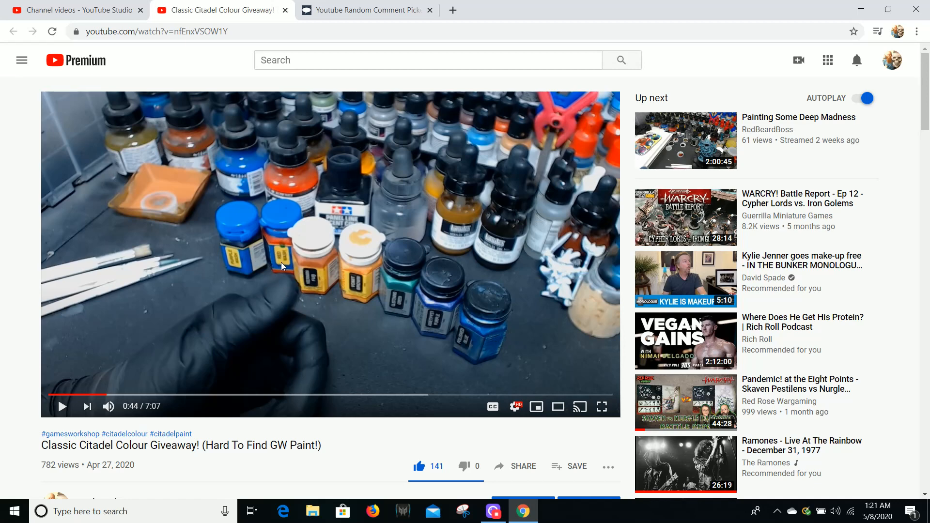
mouse_move(360, 295)
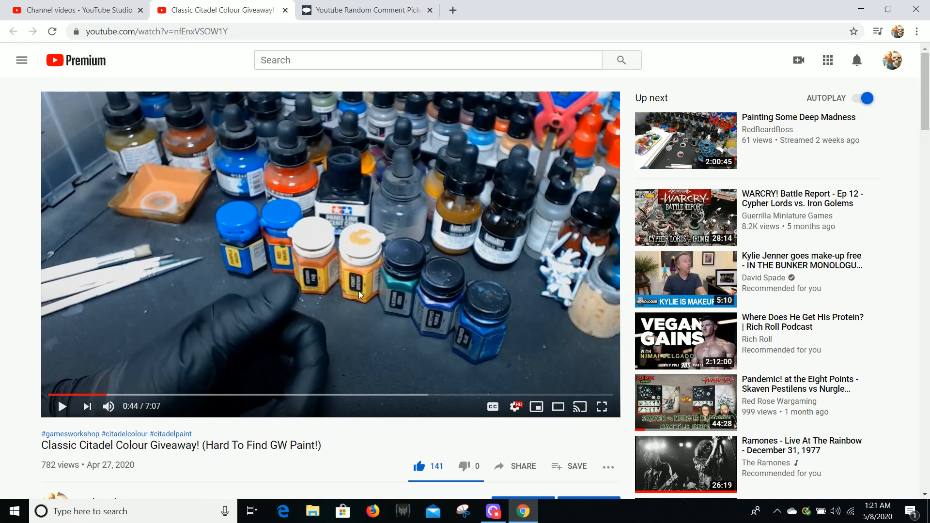
mouse_move(378, 284)
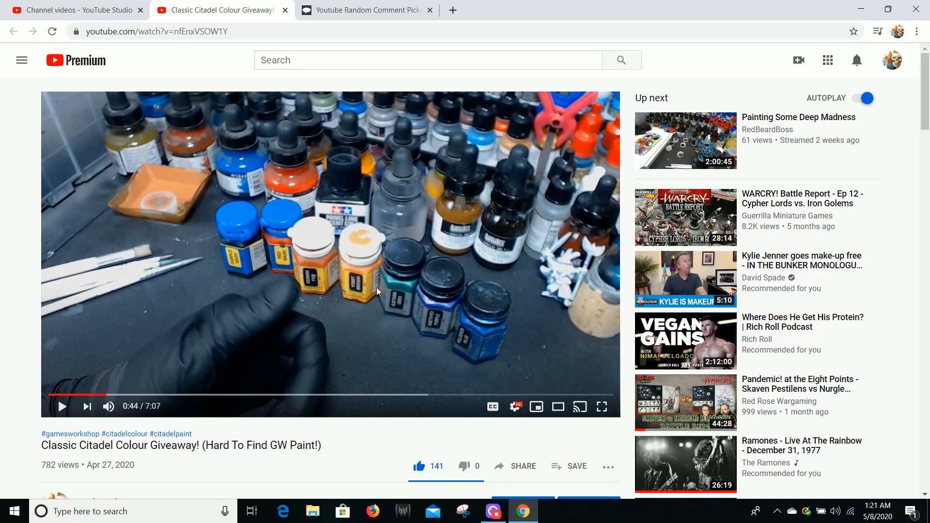
mouse_move(234, 243)
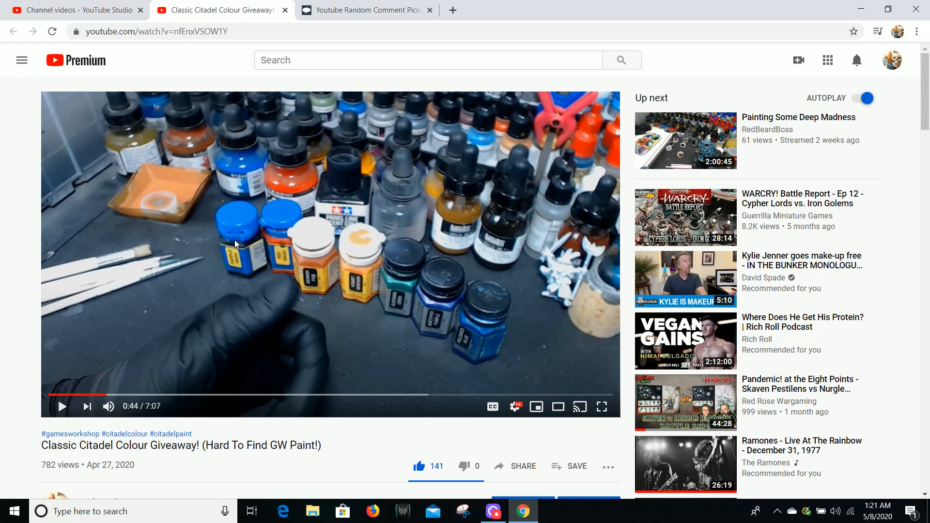
mouse_move(284, 273)
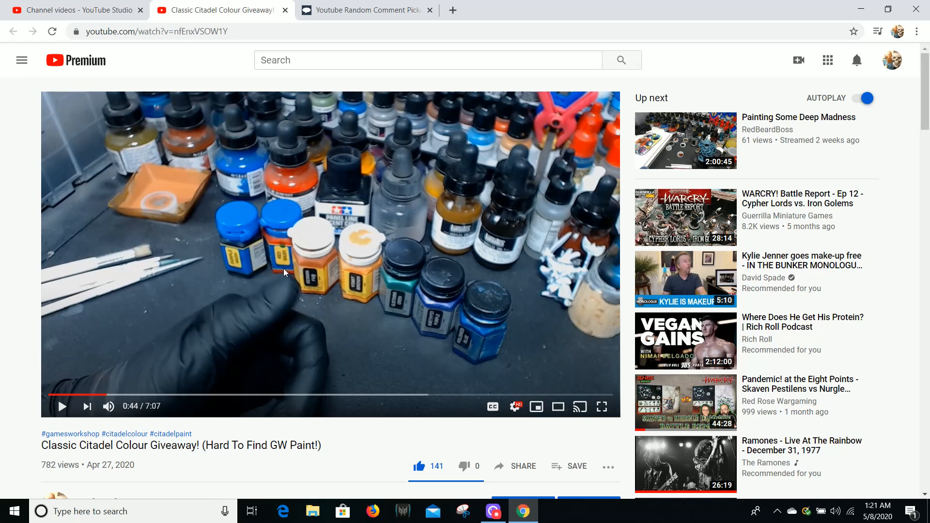
mouse_move(617, 433)
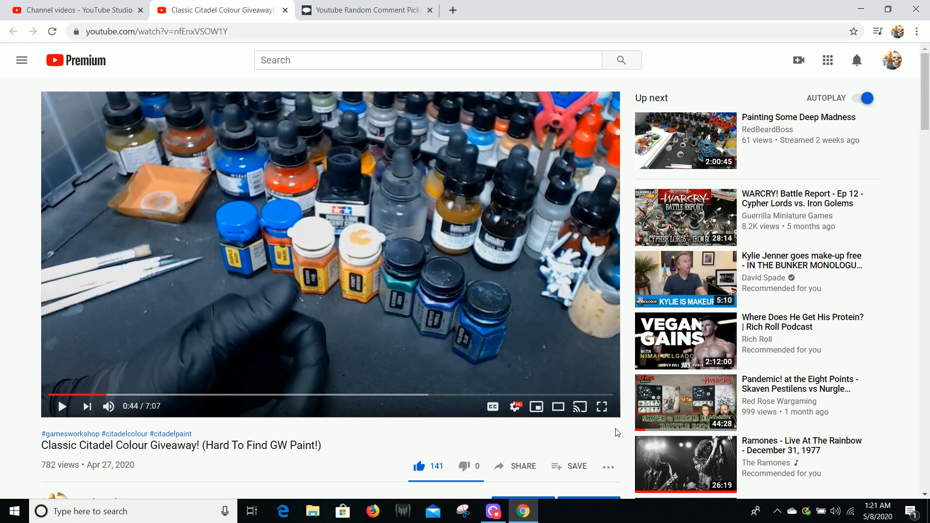
mouse_move(523, 510)
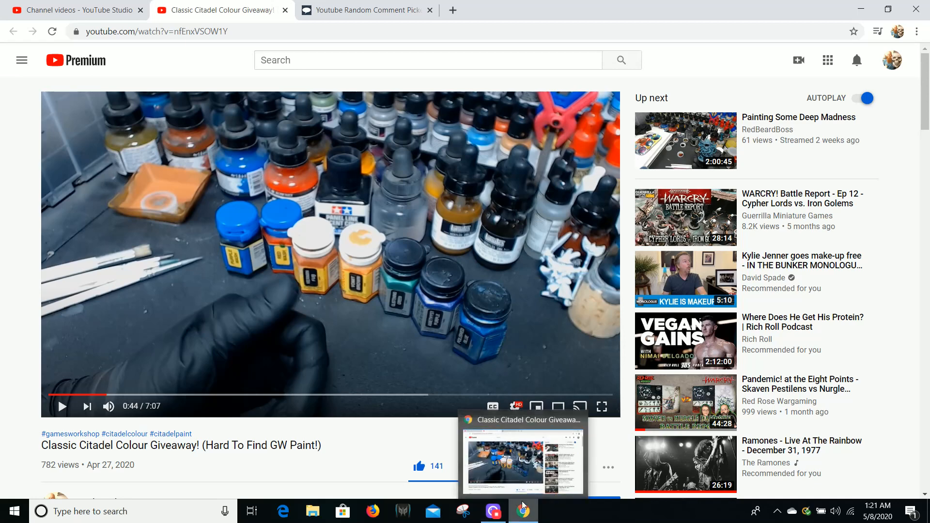
Fetch the giveaway video's YouTube comments with duplicate users filtered, yielding 112 unique commenters.
left_click(365, 10)
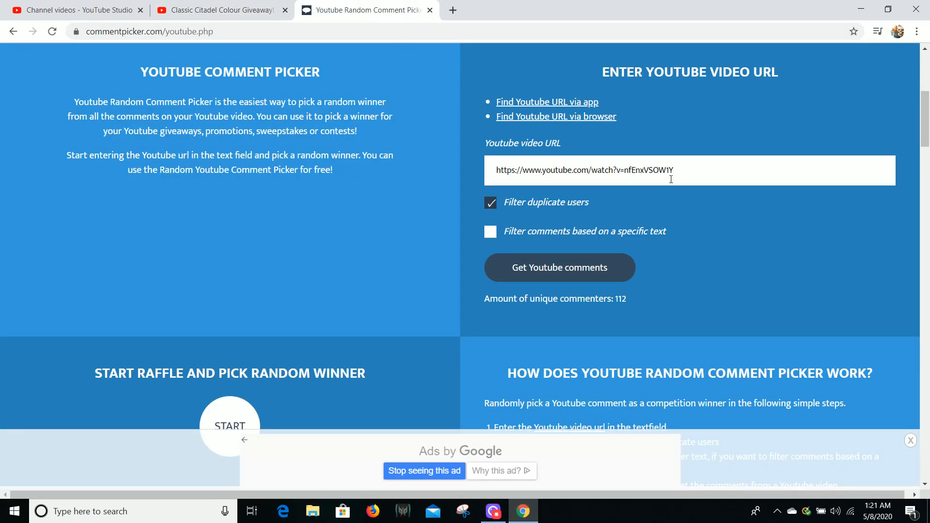
mouse_move(688, 172)
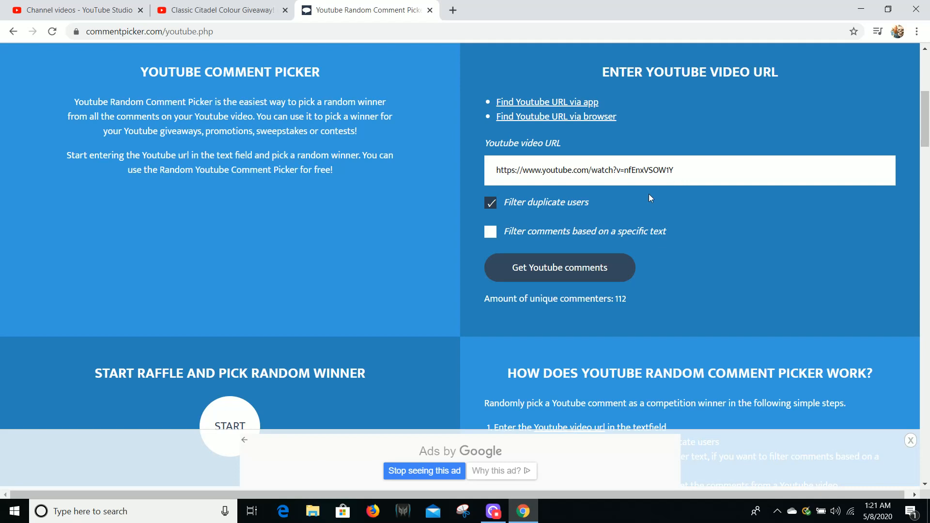
mouse_move(592, 226)
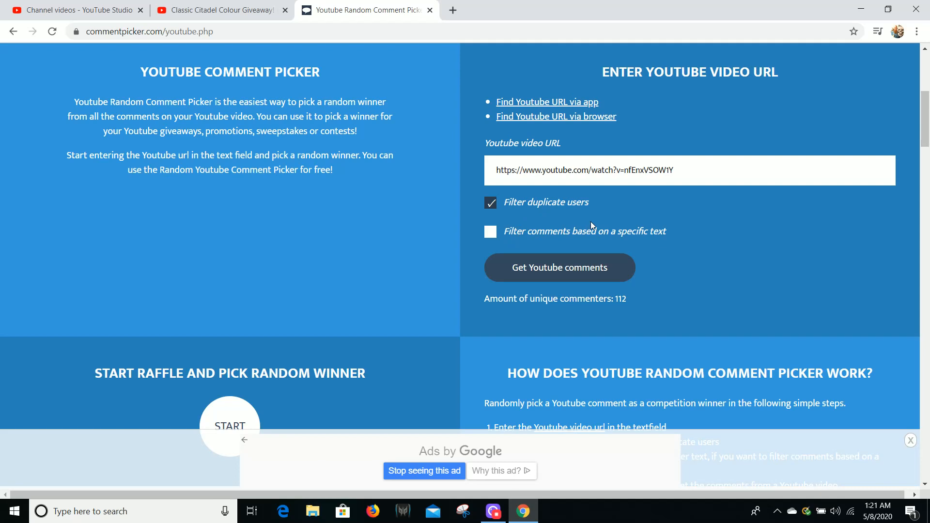
mouse_move(566, 282)
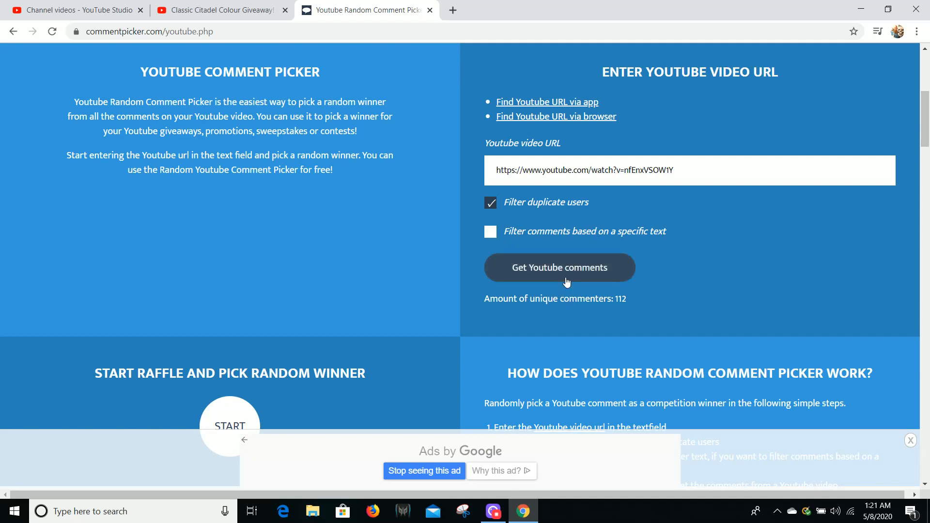
left_click(559, 268)
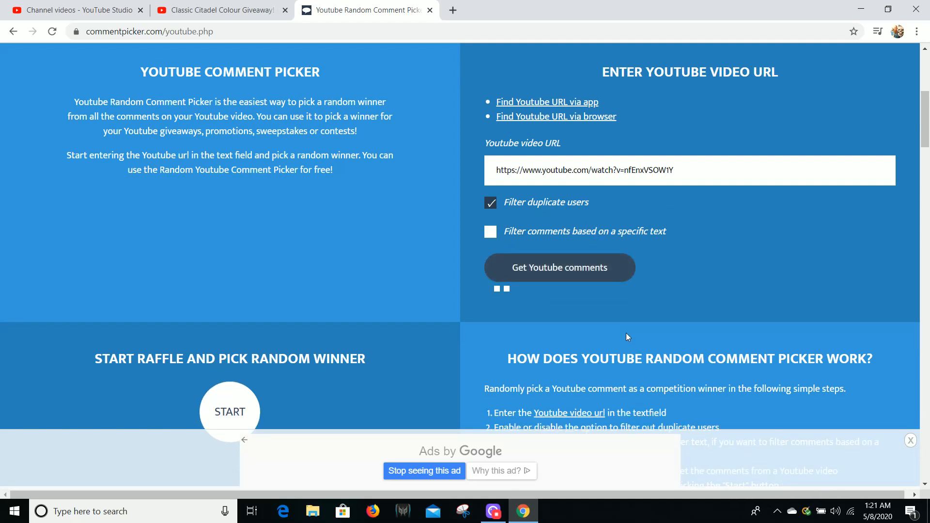
left_click(559, 268)
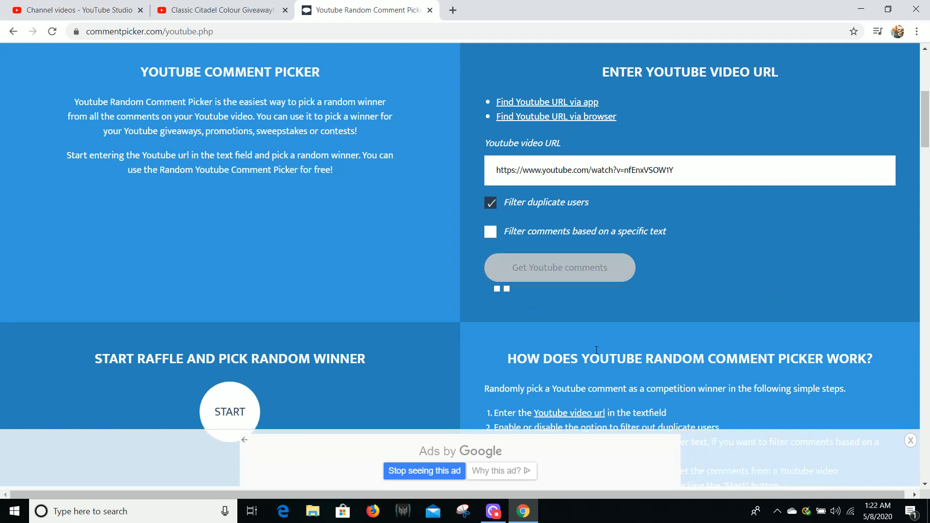
left_click(559, 267)
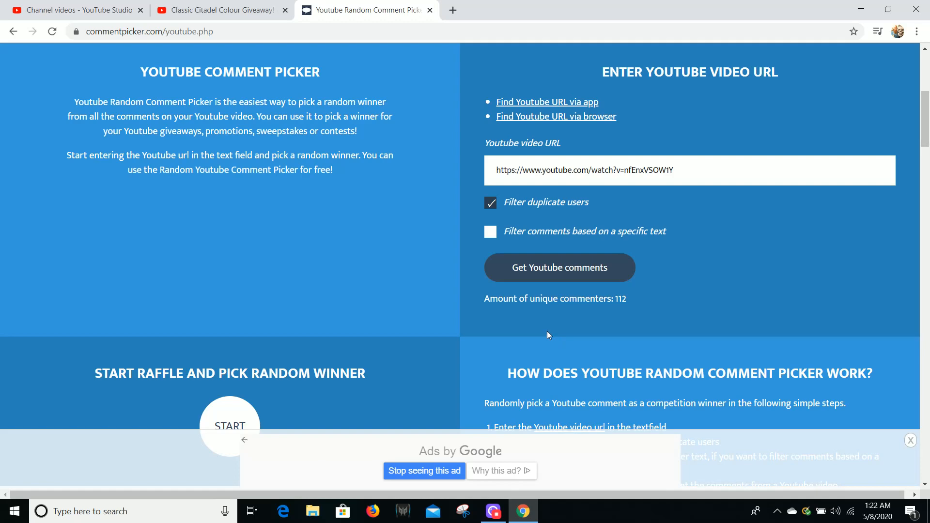
mouse_move(536, 327)
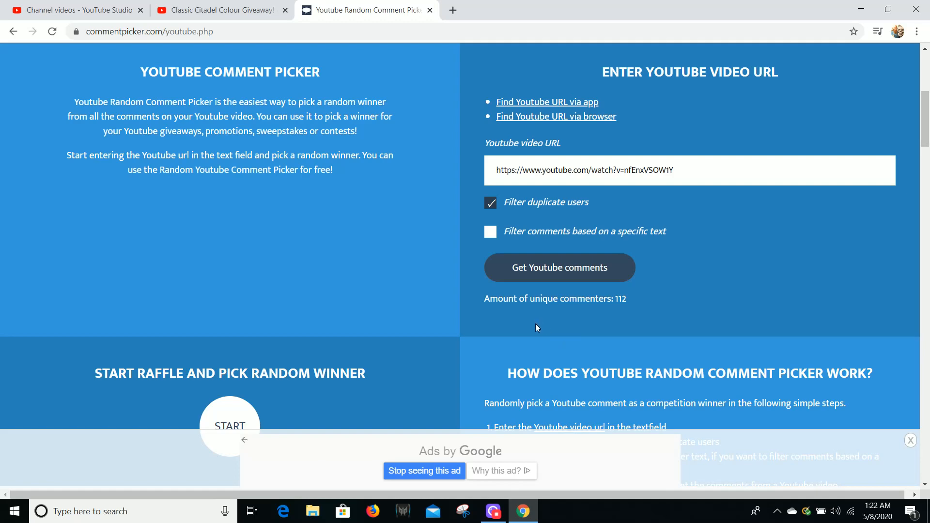
Start the raffle under Start Raffle and Pick Random Winner.
scroll("down", 3)
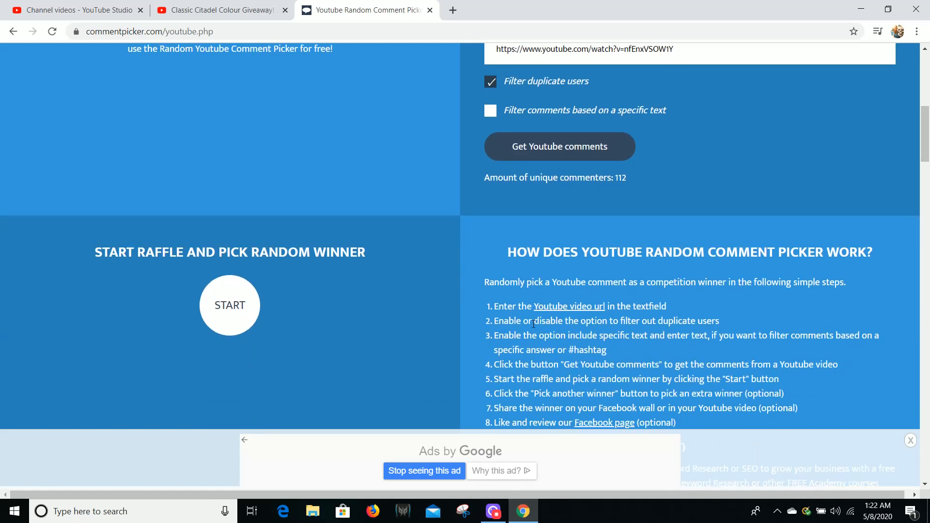
left_click(230, 306)
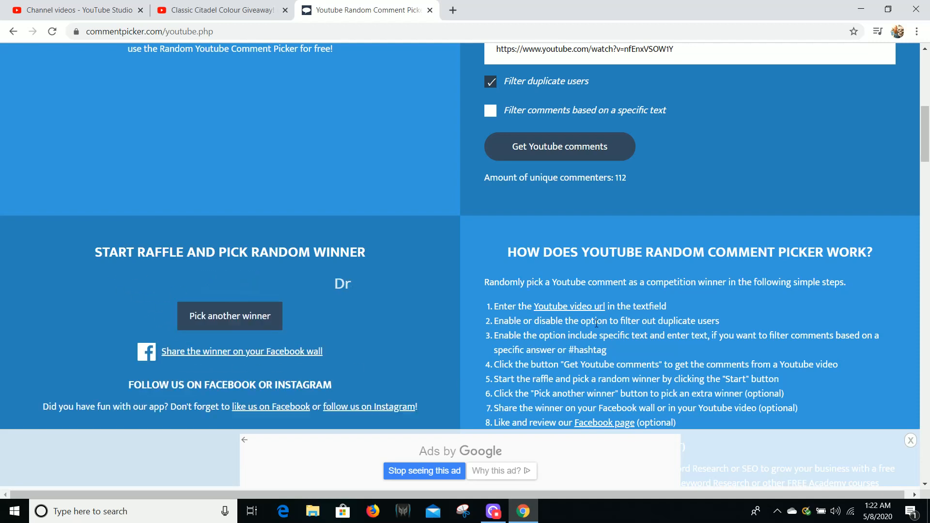
Let the raffle animation finish to reveal the winning commenter's name and comment.
left_click(229, 315)
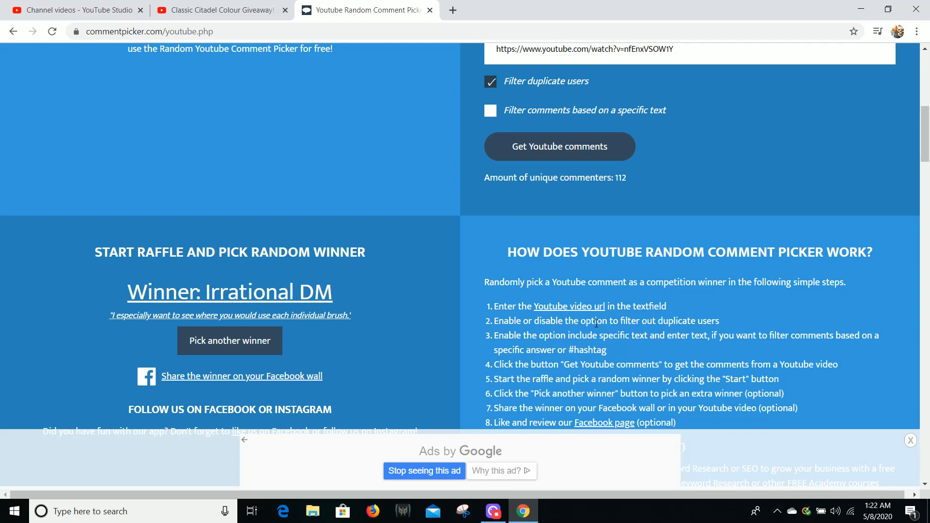
mouse_move(867, 306)
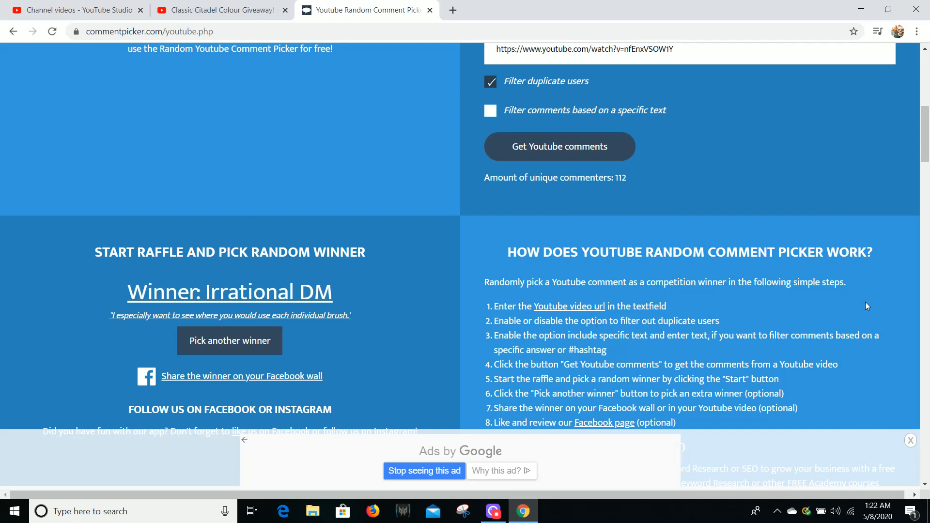
mouse_move(716, 274)
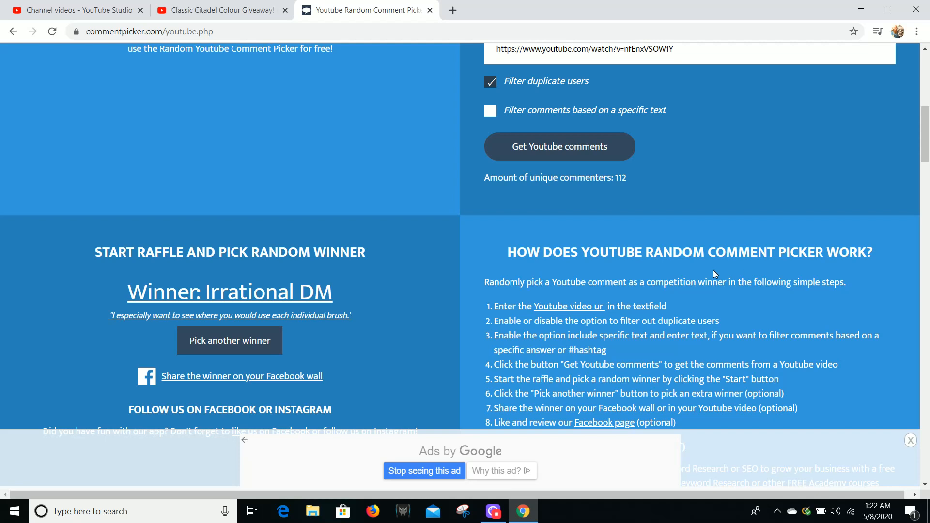